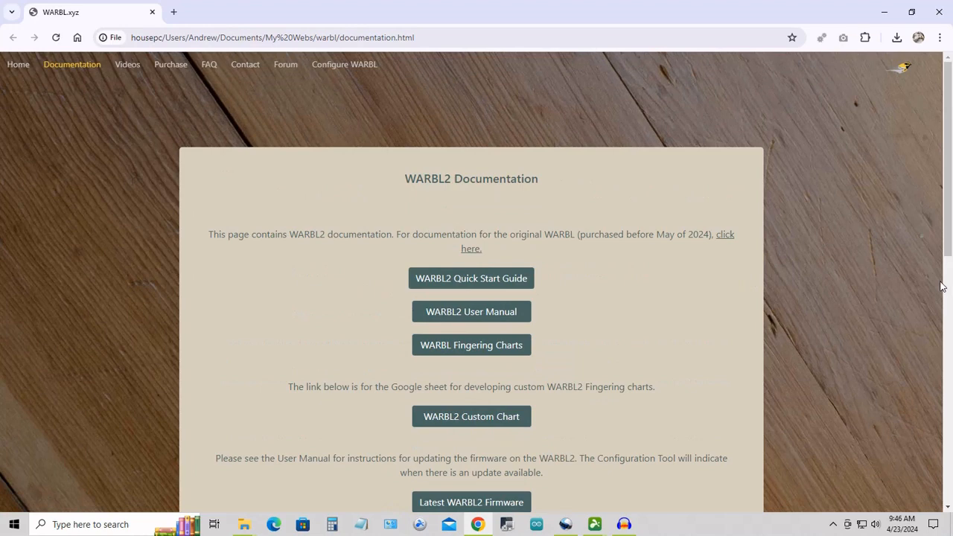
mouse_move(762, 313)
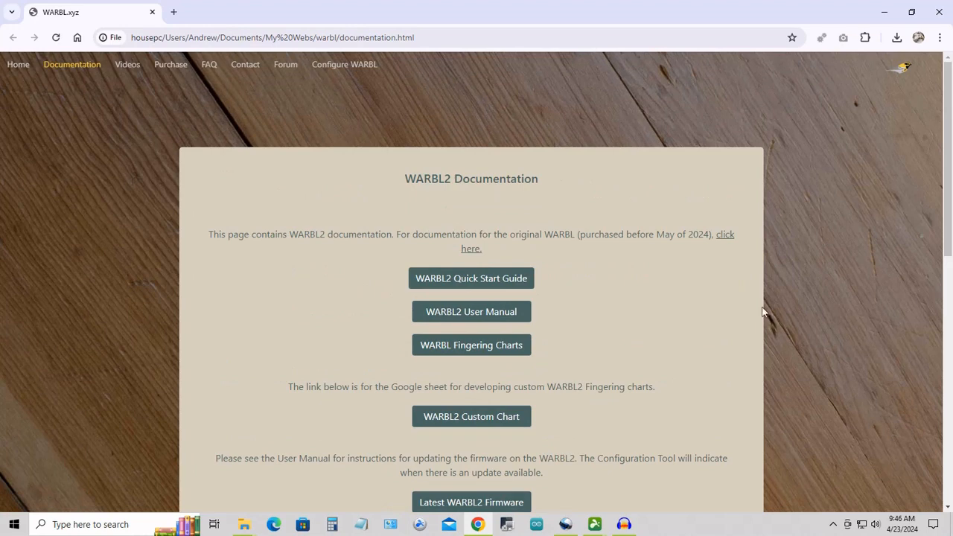
Download the latest WARBL2 firmware .uf2 file from the Documentation page.
scroll("down", 3)
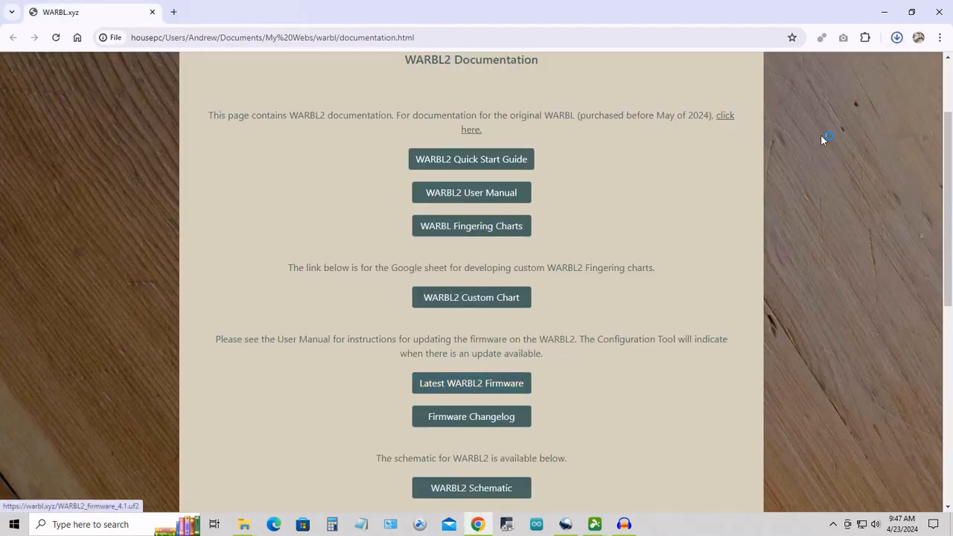
left_click(896, 37)
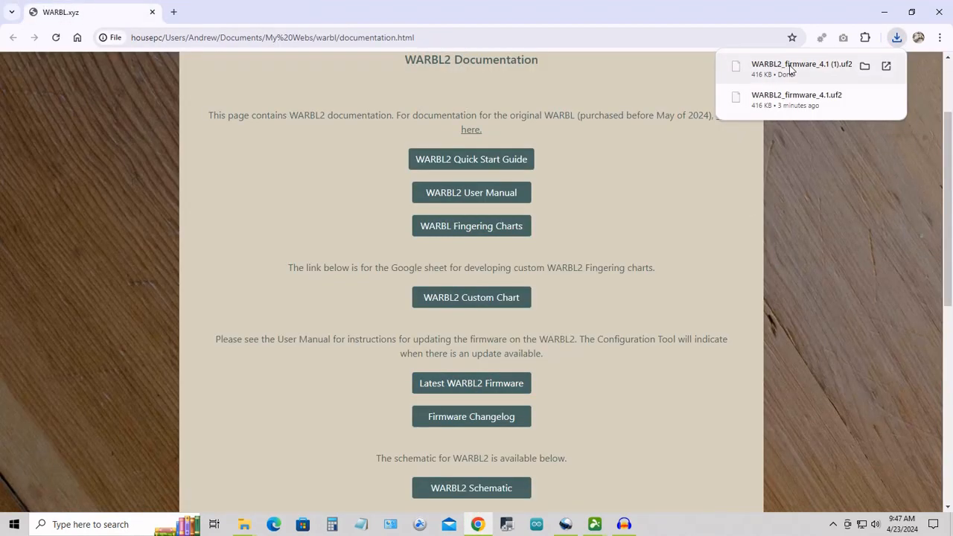
Show the downloaded WARBL2_firmware_4.1 (1).uf2 in File Explorer's Downloads folder.
left_click(863, 65)
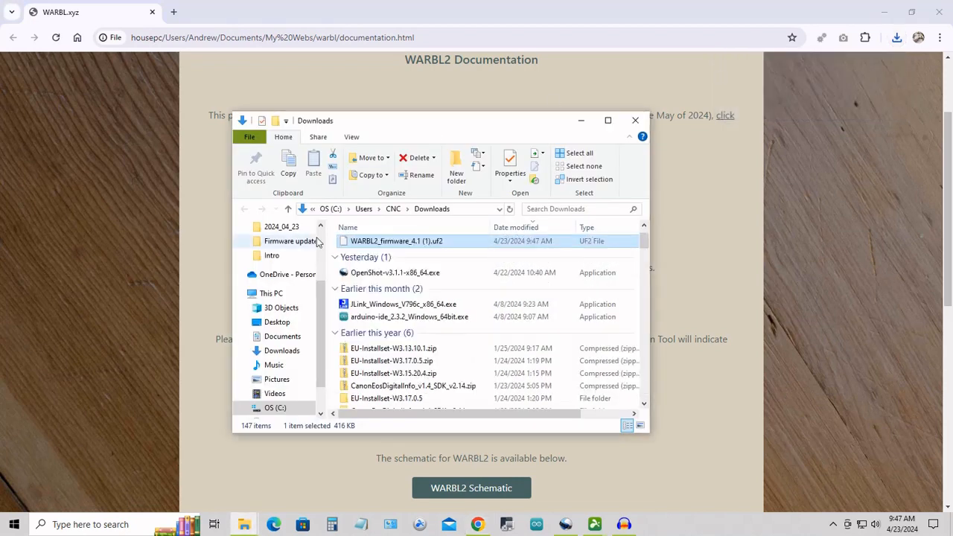
scroll("up", 3)
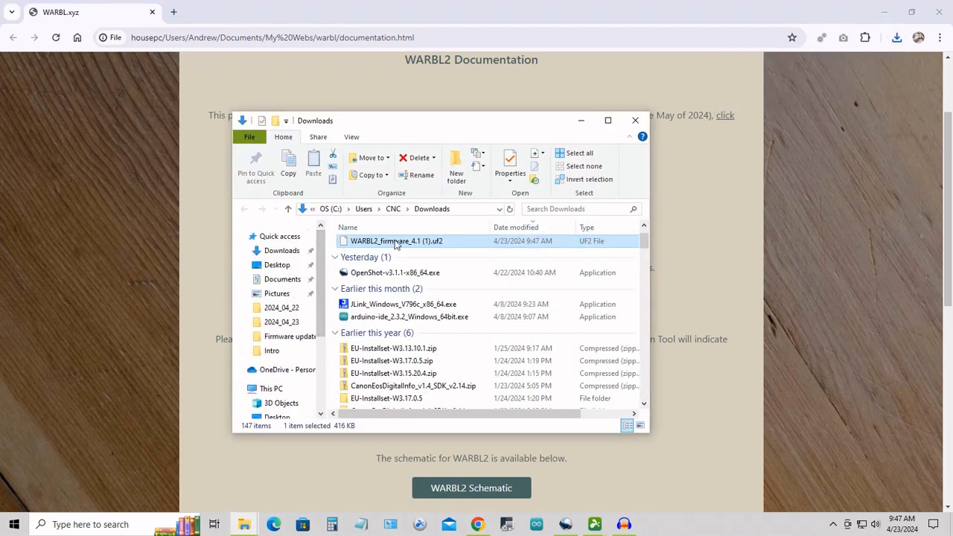
mouse_move(394, 241)
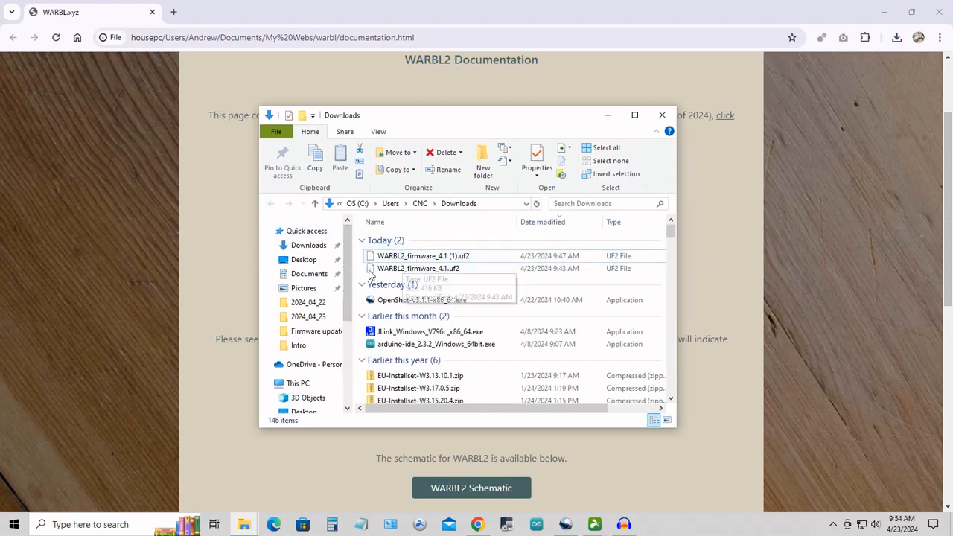
scroll("down", 3)
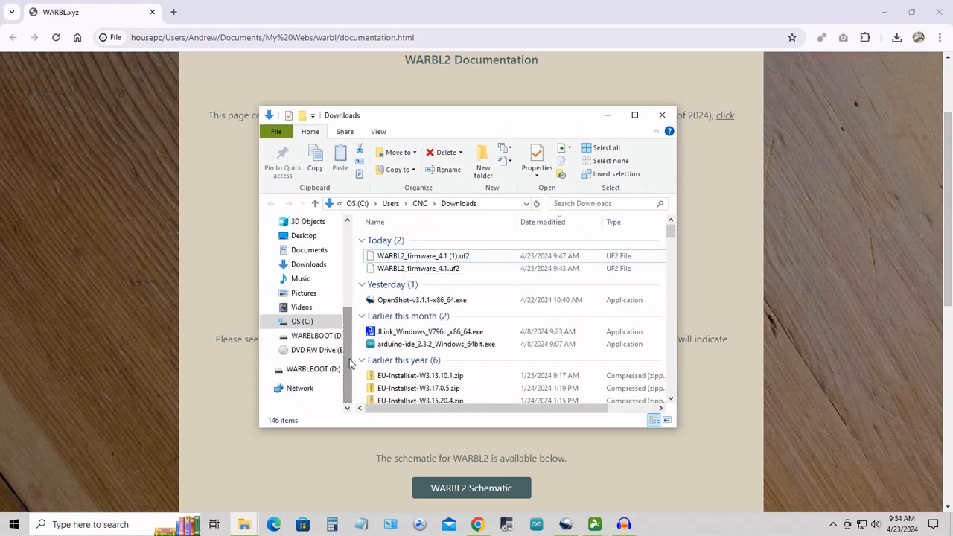
left_click(317, 336)
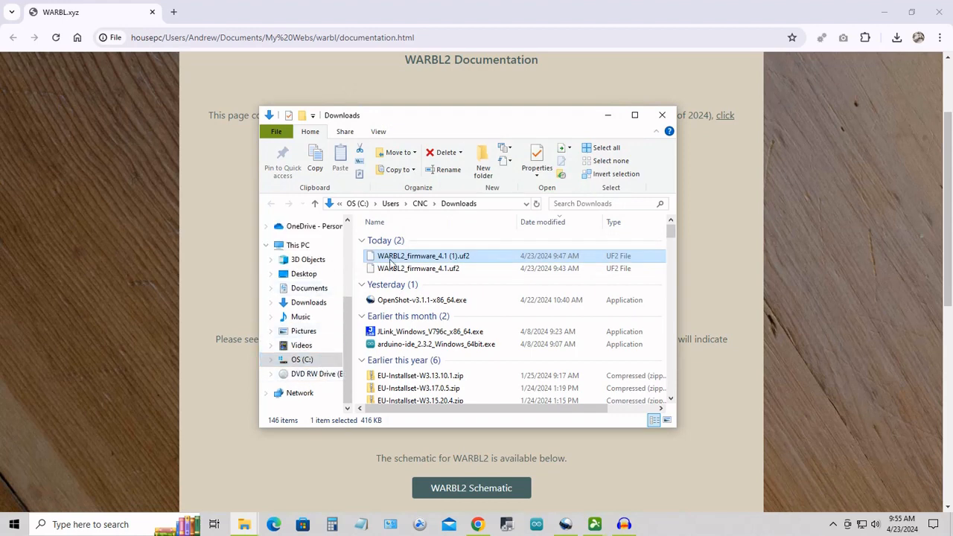
mouse_move(414, 256)
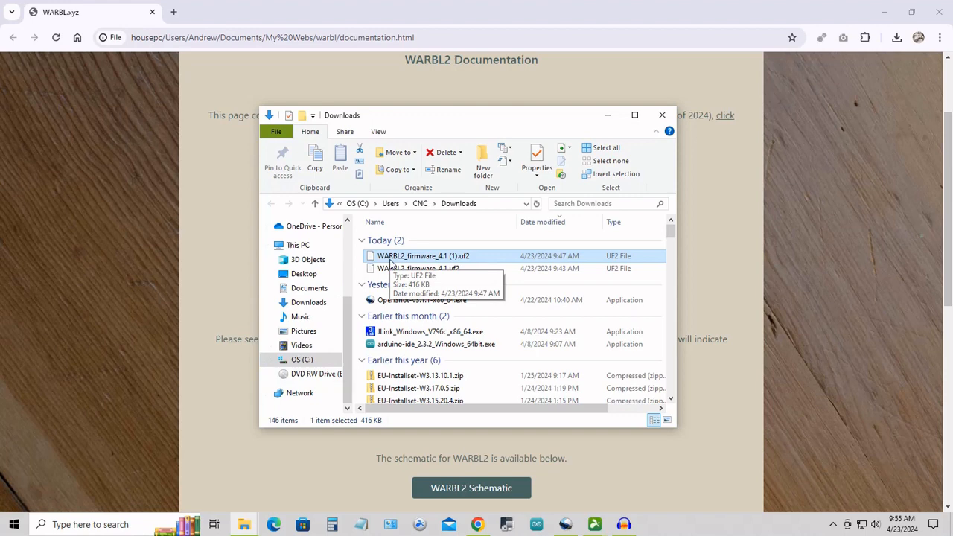
mouse_move(514, 256)
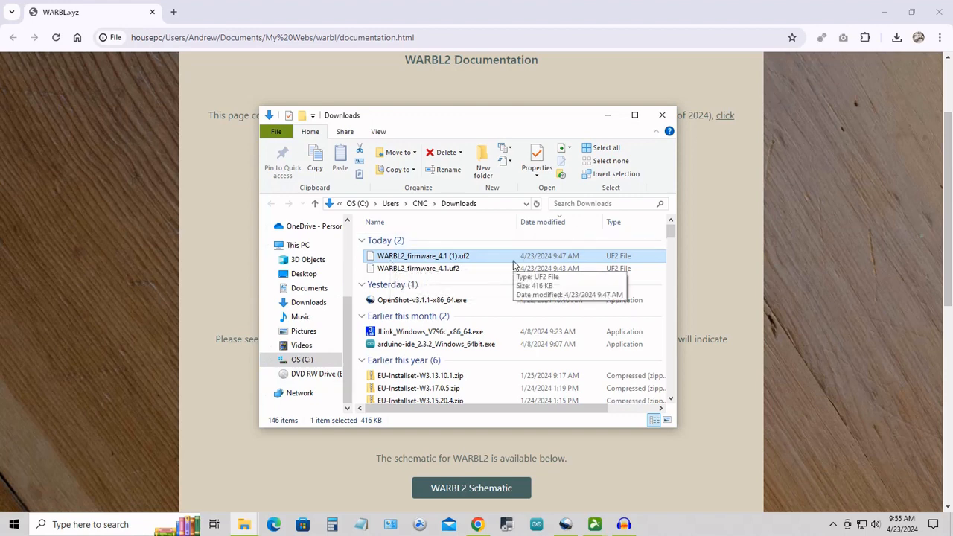